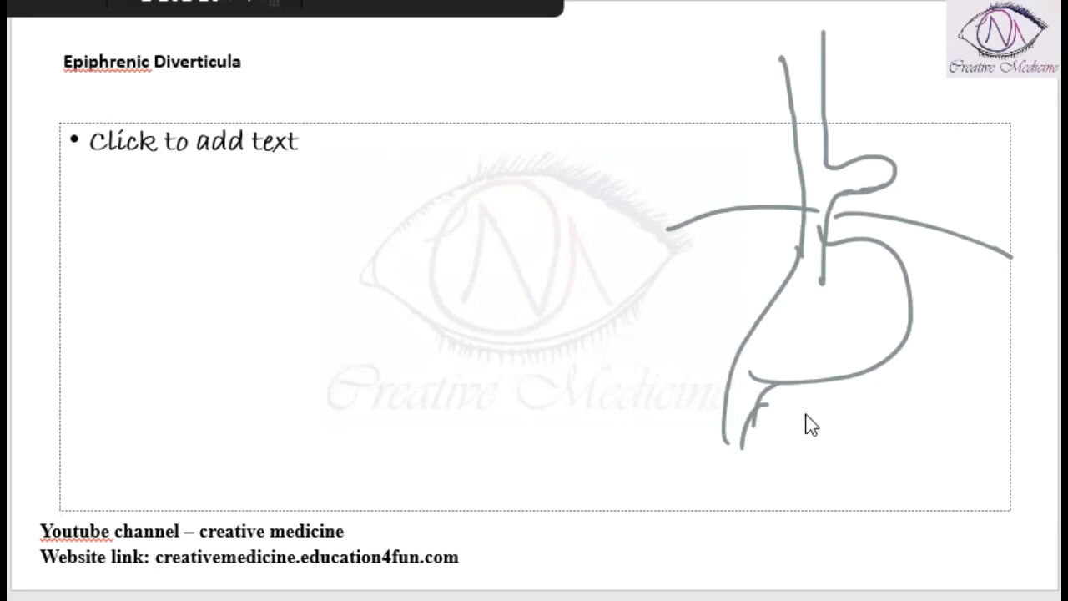
pyautogui.moveTo(185, 184)
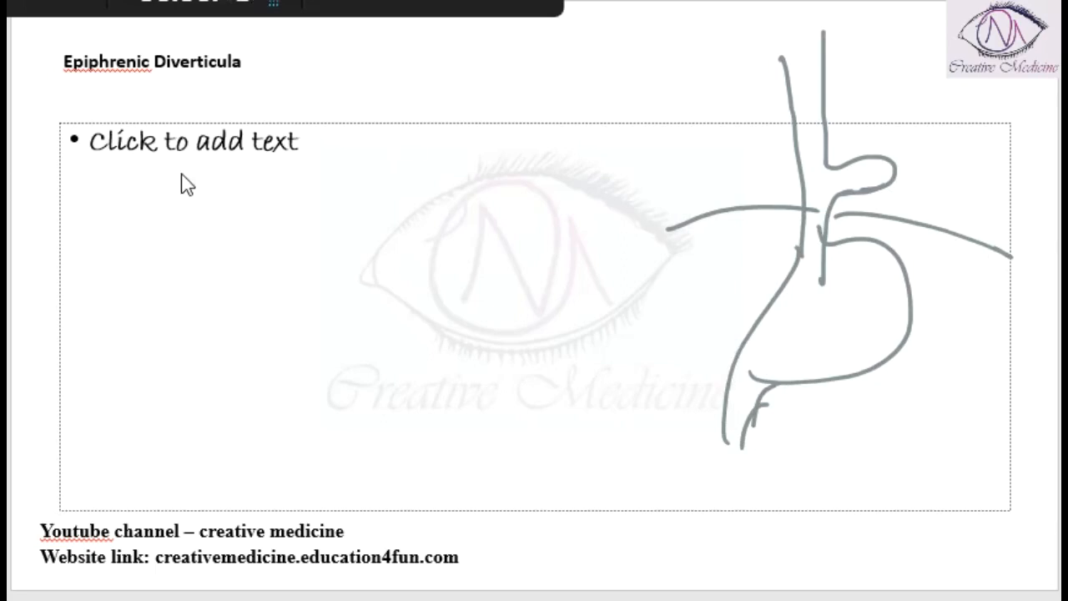
# Place the cursor in the empty bullet placeholder to begin the location notes
pyautogui.click(192, 140)
pyautogui.write('adjacent to diaphragm')
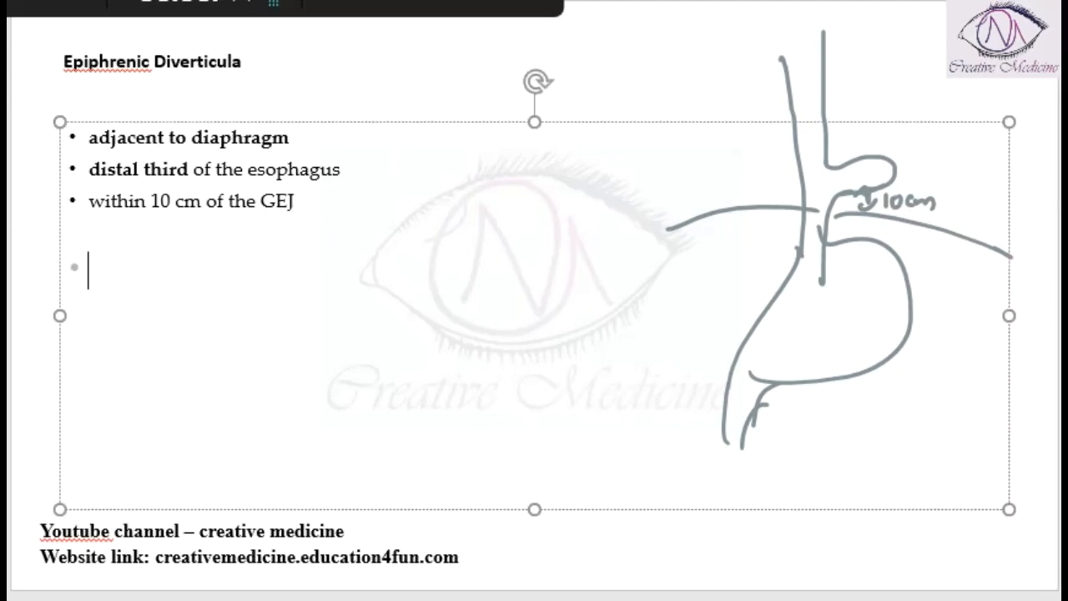
# Add bullets 'thickened distal esophageal musculature' and 'increased intraluminal pressure'
pyautogui.write('thickened distal esophageal musculature')
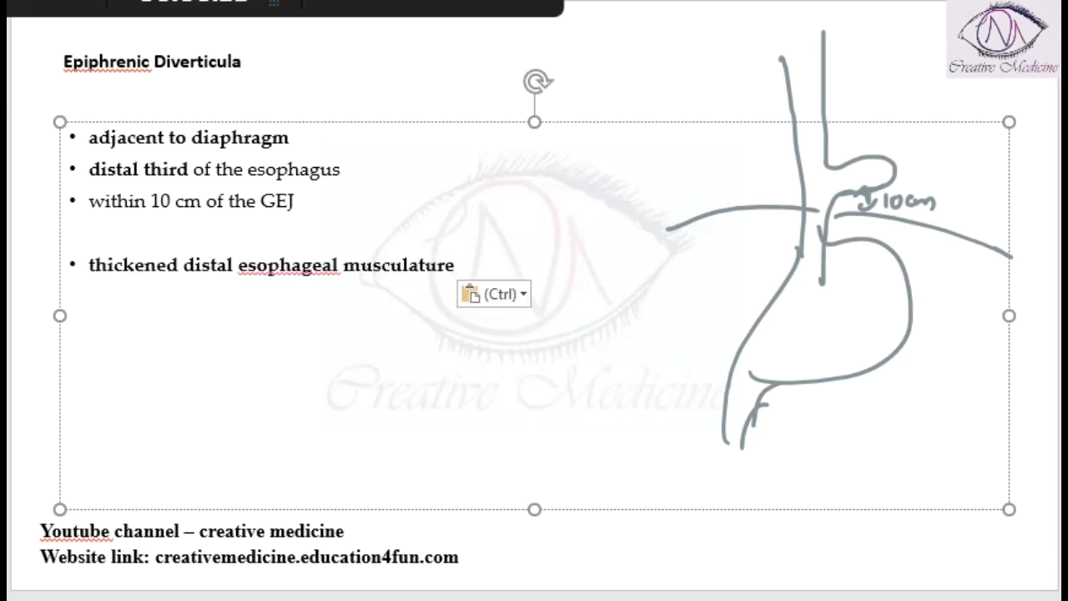
pyautogui.write('increased intraluminal pressure')
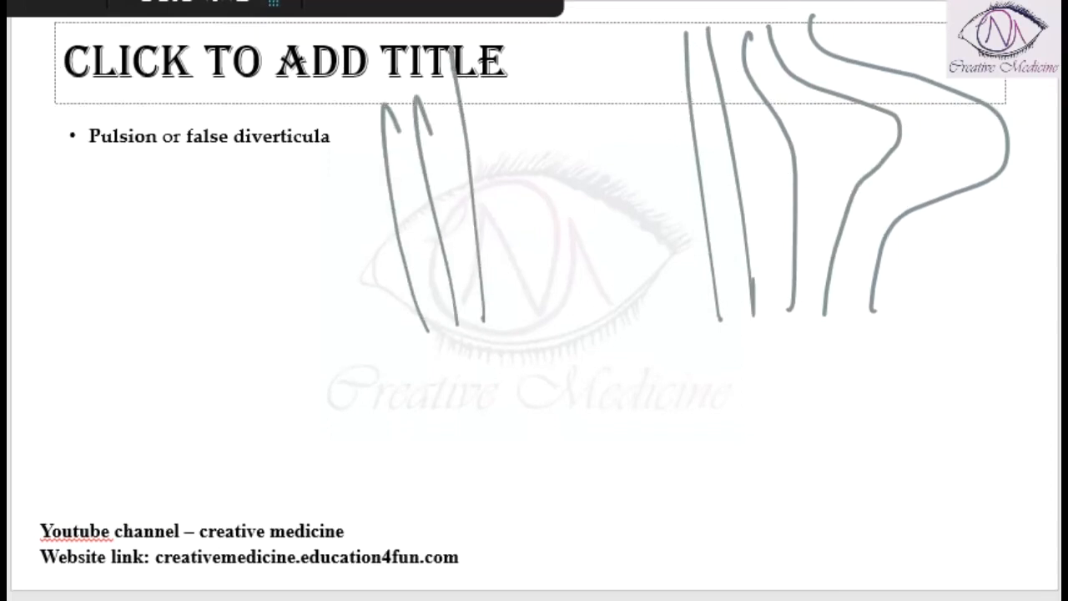
# Add an 'a./e' association bullet and paste the most-commonly NEM bullet below 'Pulsion or false diverticula'
pyautogui.click(209, 141)
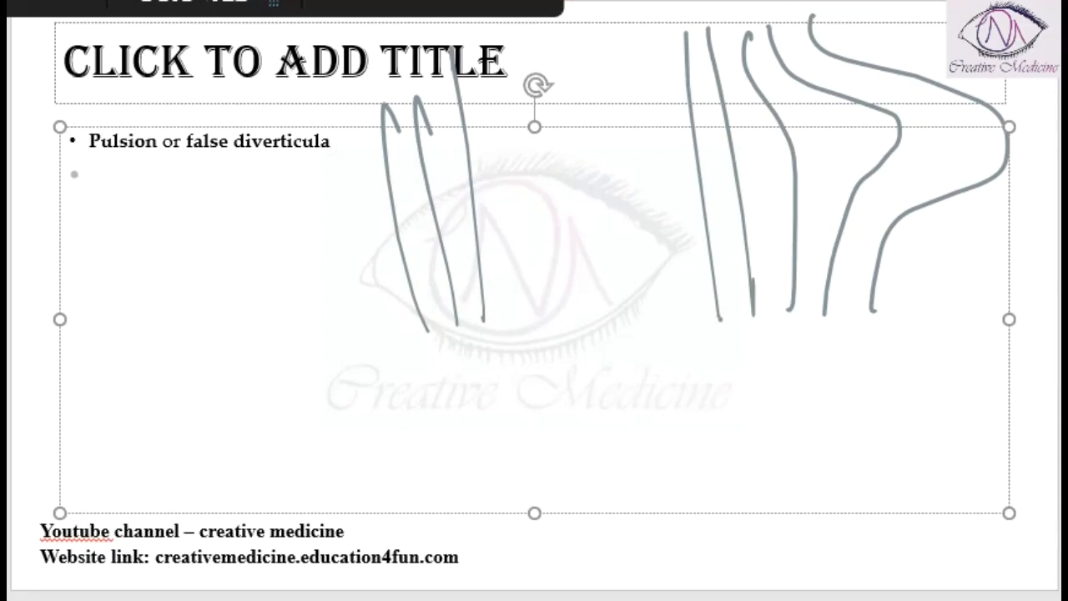
pyautogui.write('A')
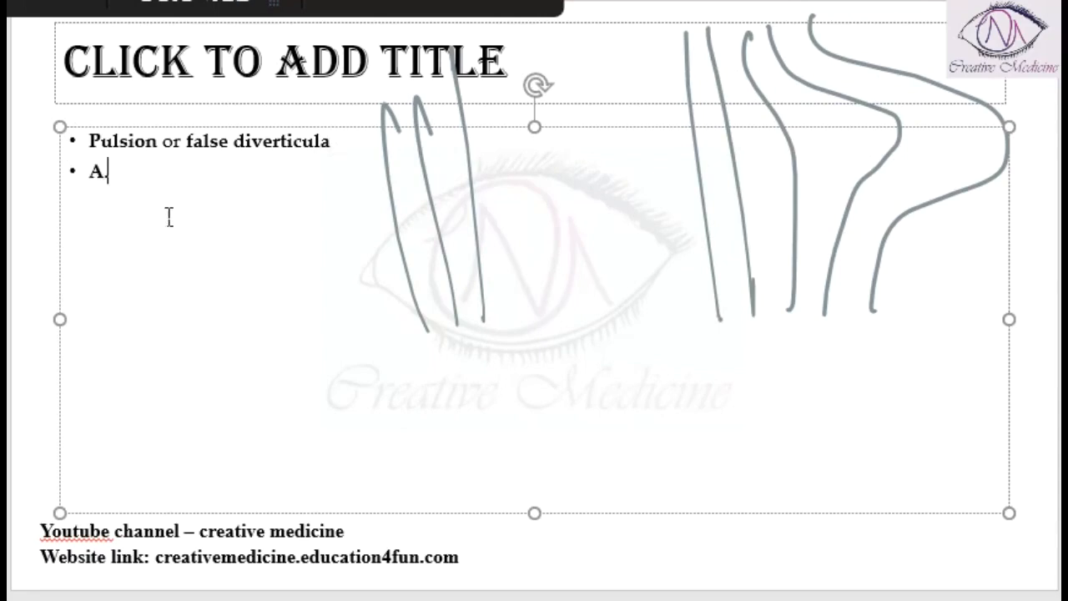
pyautogui.write('./e')
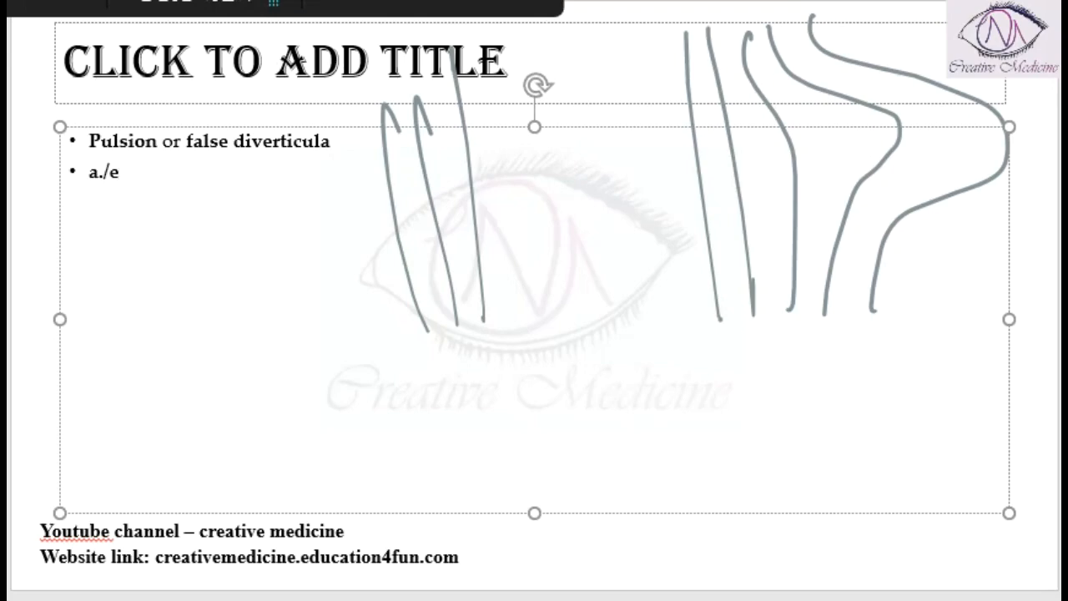
pyautogui.press('ctrl+v')
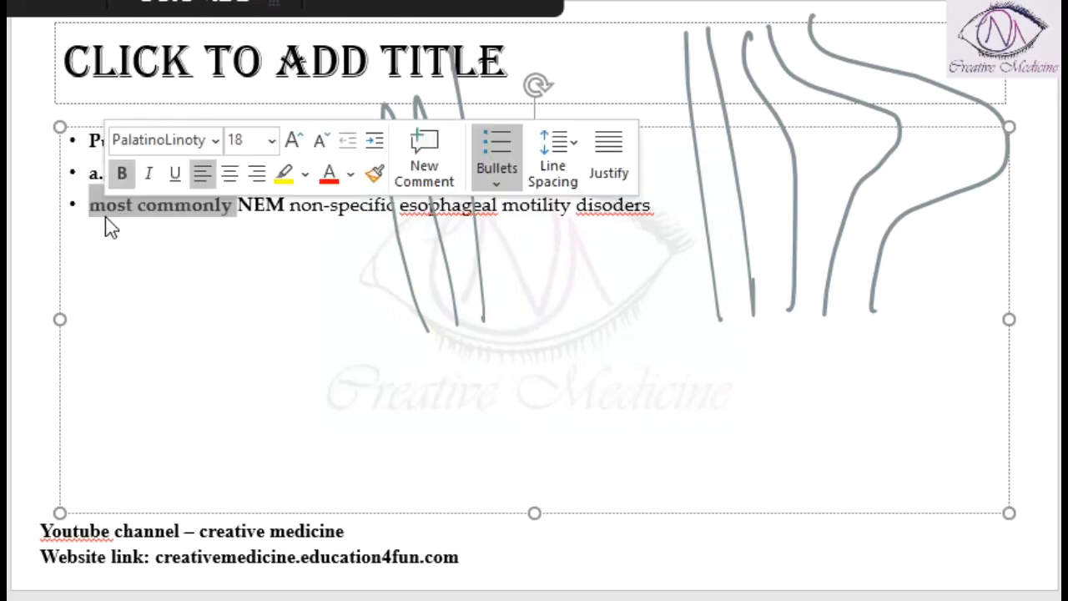
# Shorten 'most commonly' to m/c and add the congenital (Ehlers-Danlos) or traumatic cause bullet
pyautogui.click(583, 230)
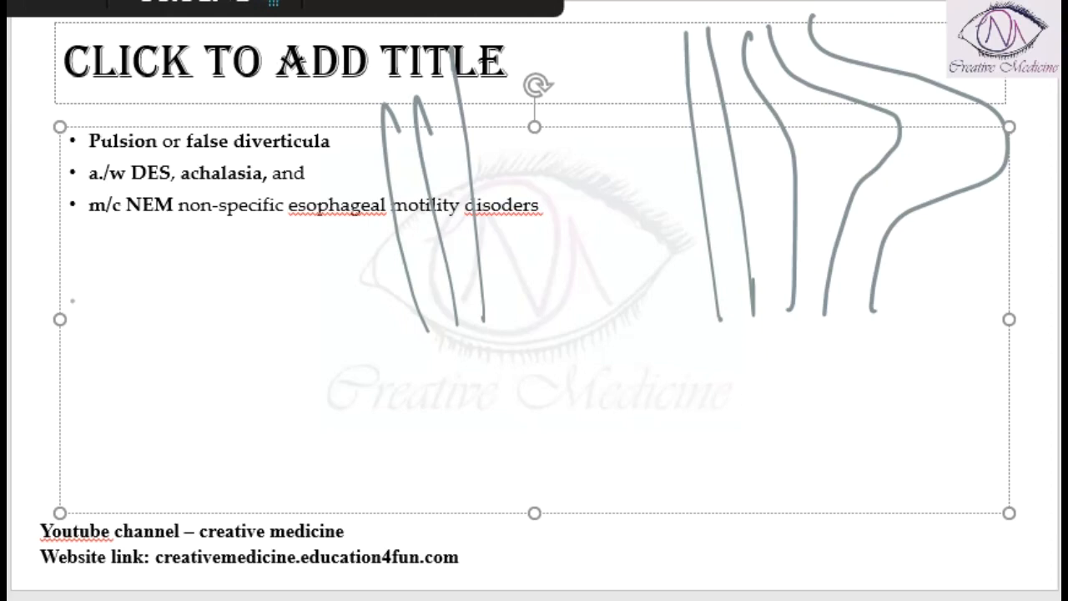
pyautogui.click(87, 299)
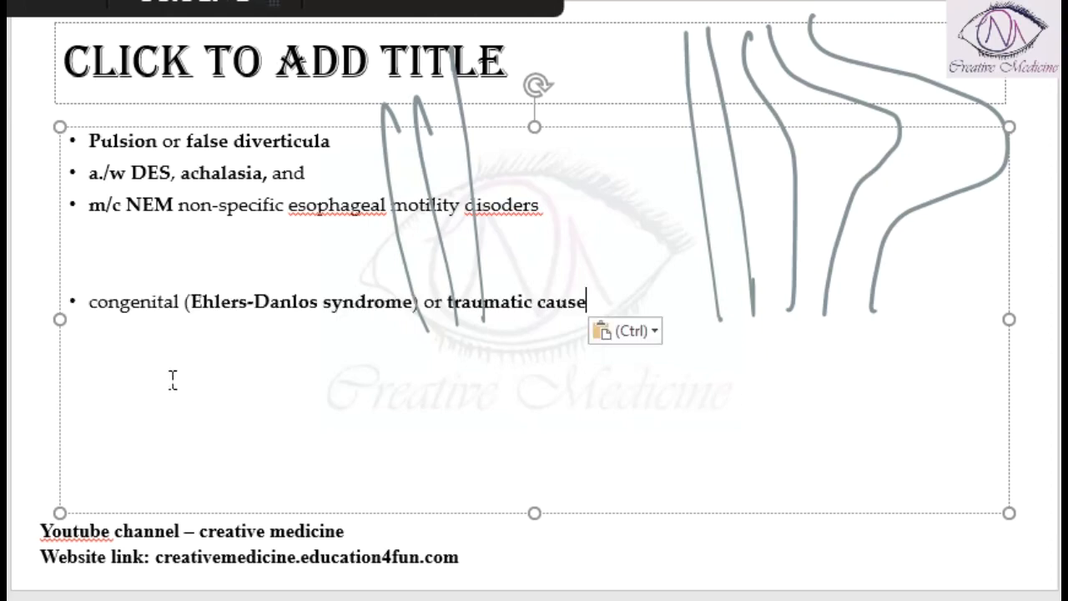
pyautogui.click(331, 301)
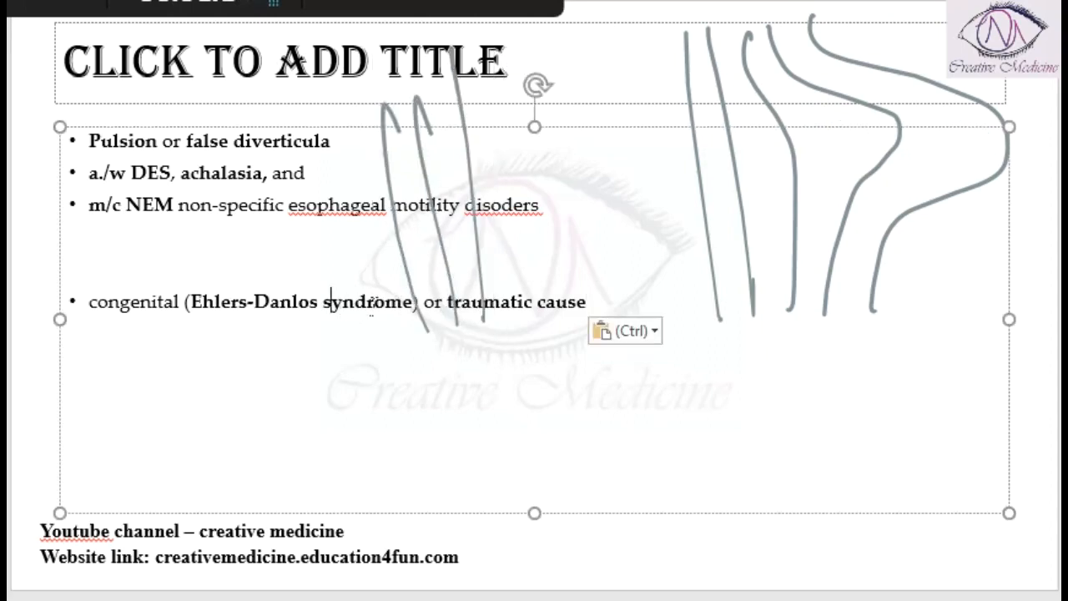